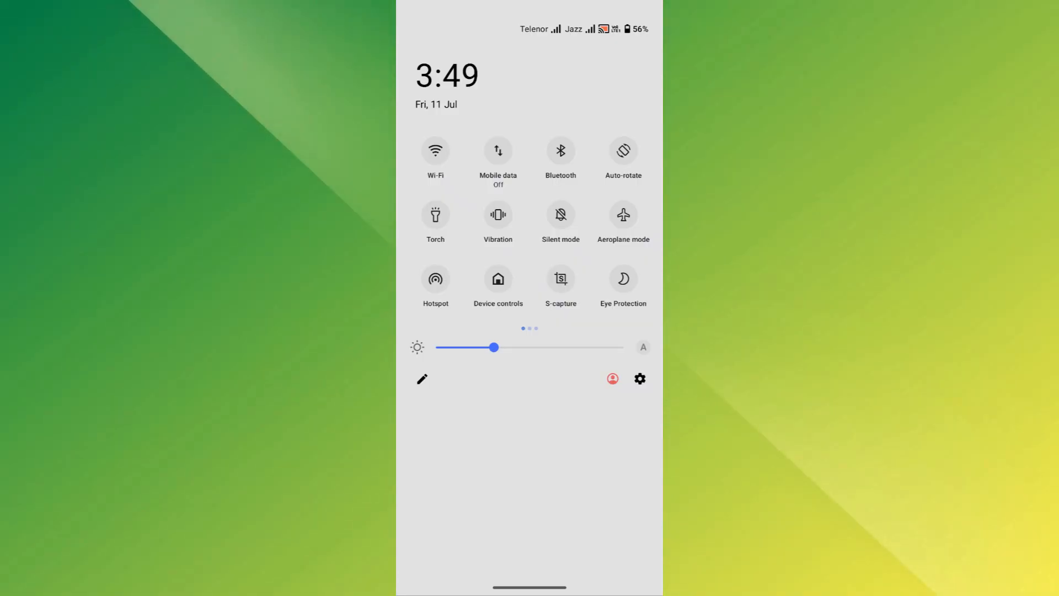
Toggle Wi-Fi and mobile data on and off, then open the installed World App listing.
{"action": "left_click", "coordinate": [435, 150]}
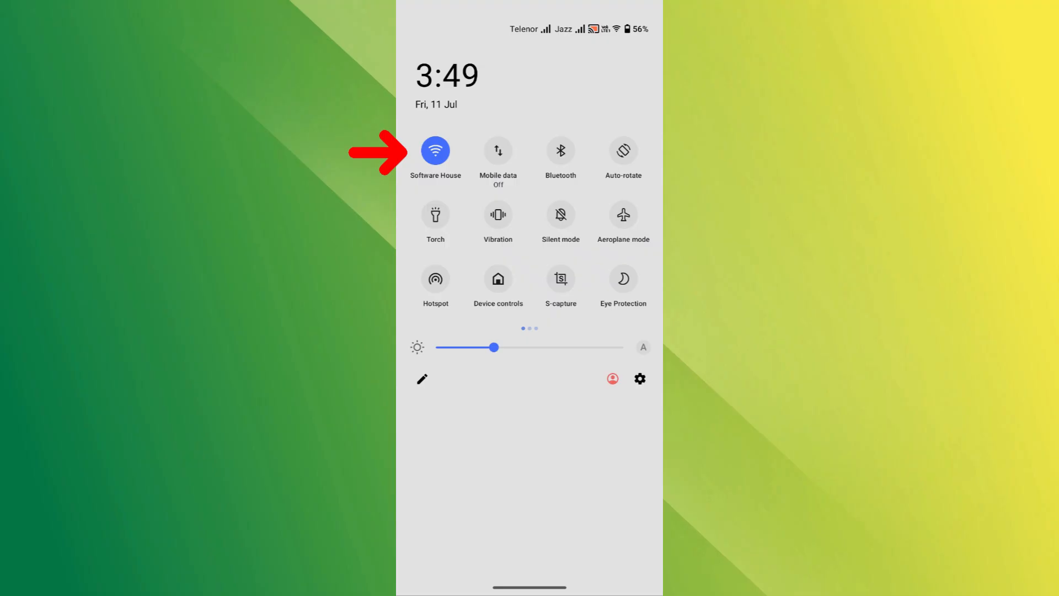
{"action": "left_click", "coordinate": [497, 150]}
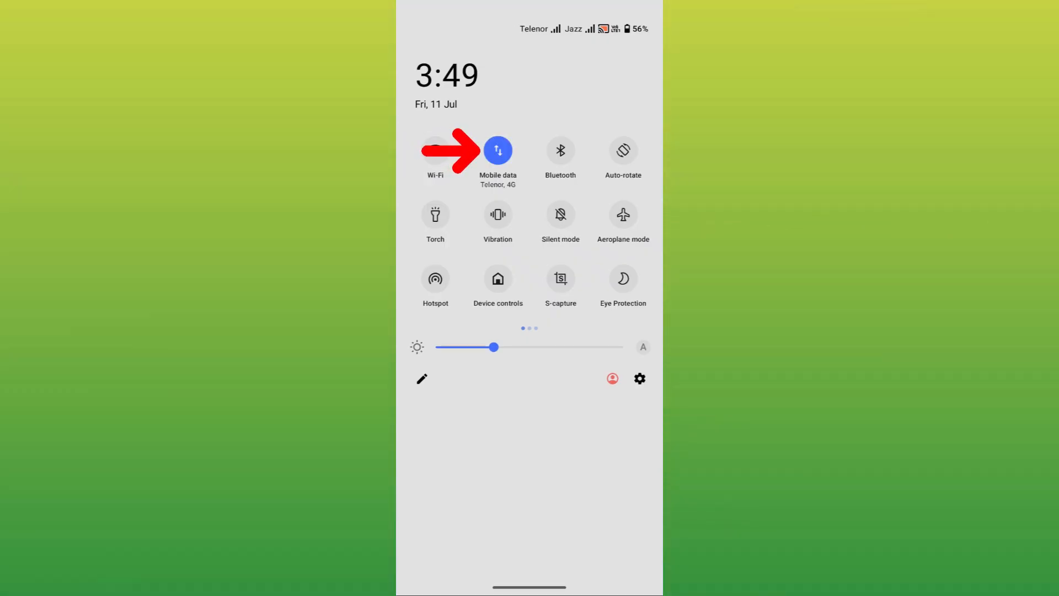
{"action": "left_click", "coordinate": [497, 150]}
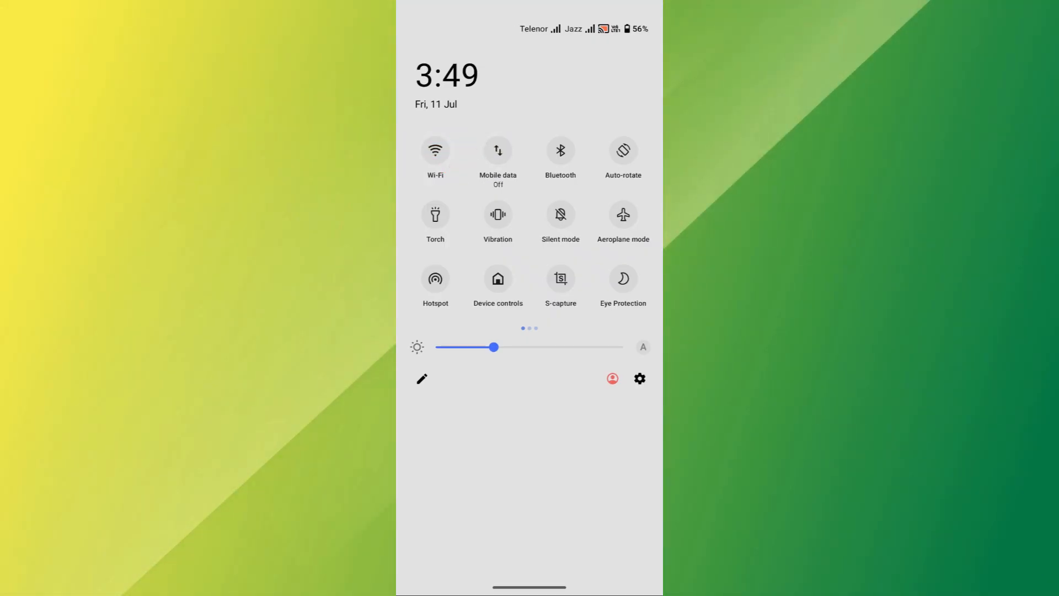
{"action": "left_click", "coordinate": [435, 150]}
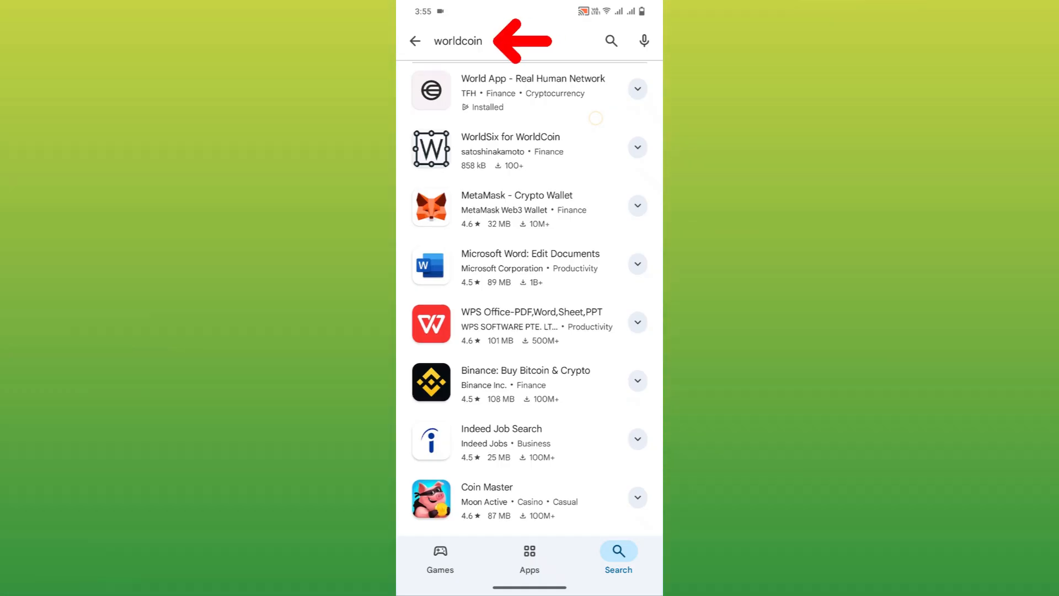
{"action": "left_click", "coordinate": [533, 92]}
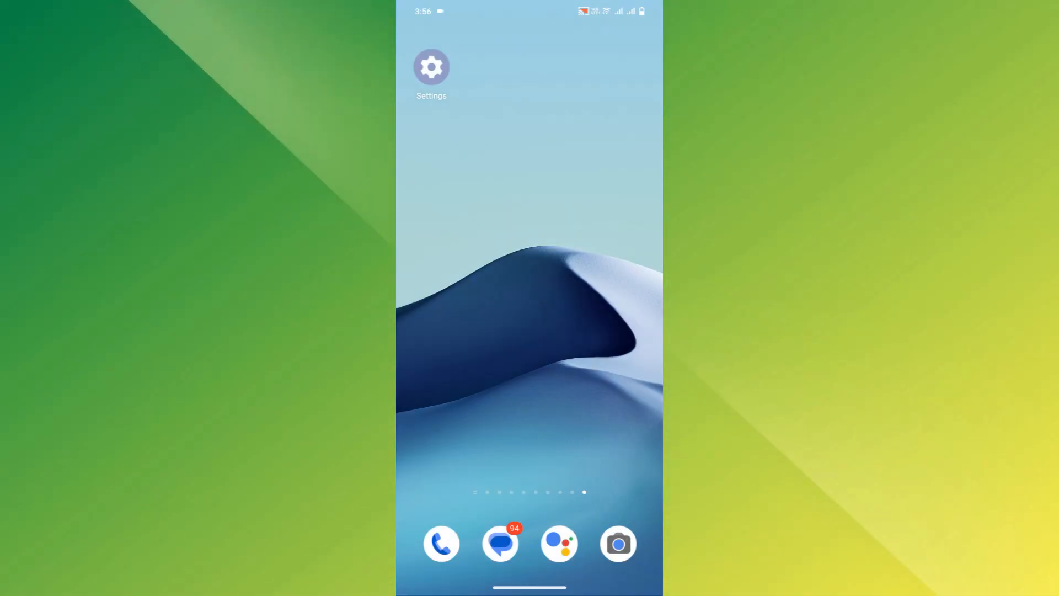
Launch the Settings app from the Android home screen.
{"action": "left_click", "coordinate": [432, 67]}
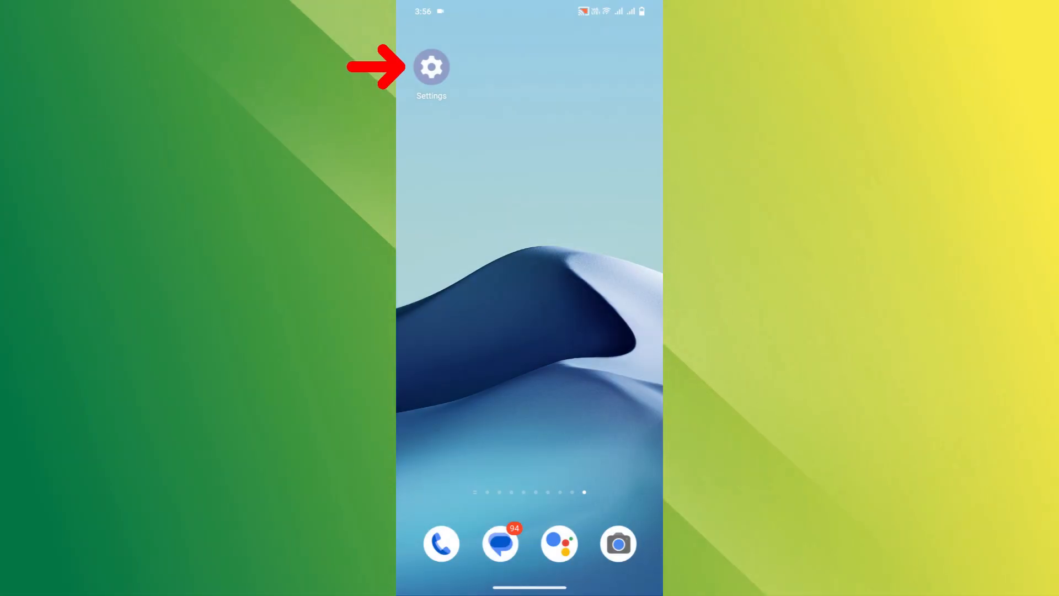
{"action": "left_click", "coordinate": [431, 66]}
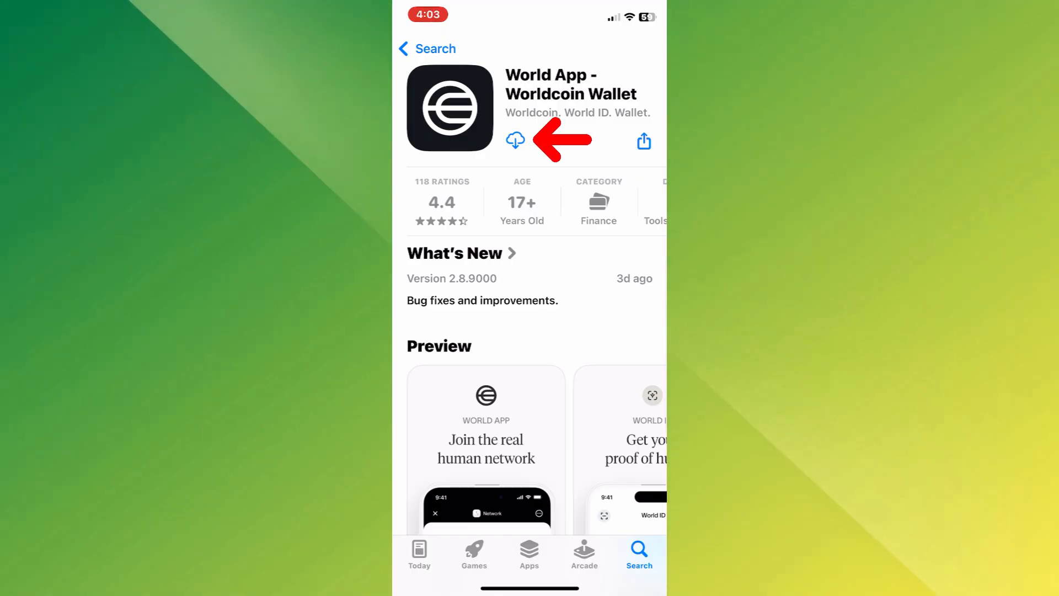
Re-download World App - Worldcoin Wallet from its App Store page.
{"action": "left_click", "coordinate": [514, 141]}
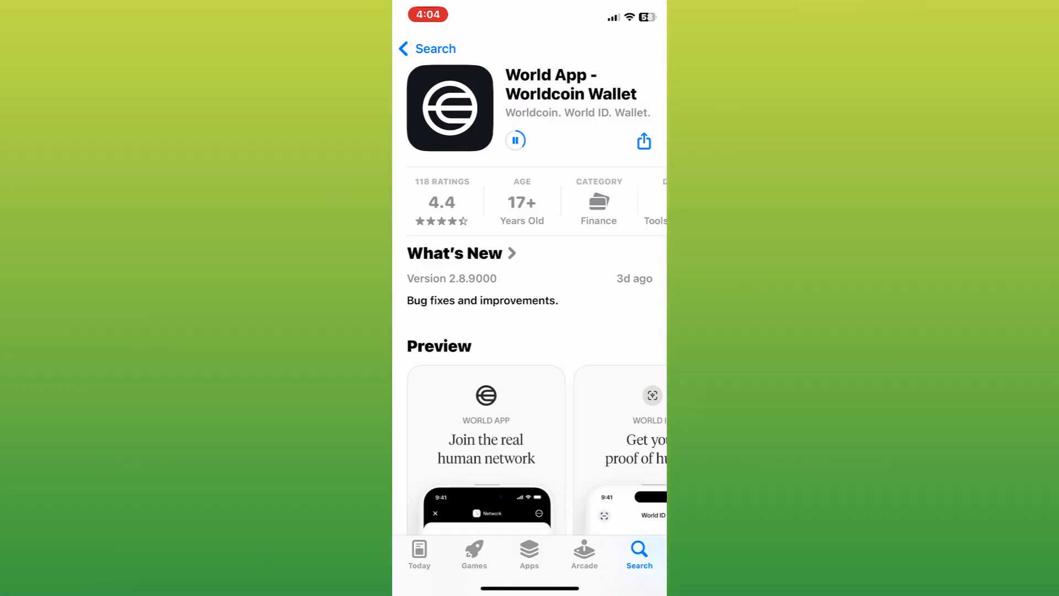
{"action": "left_click", "coordinate": [515, 141]}
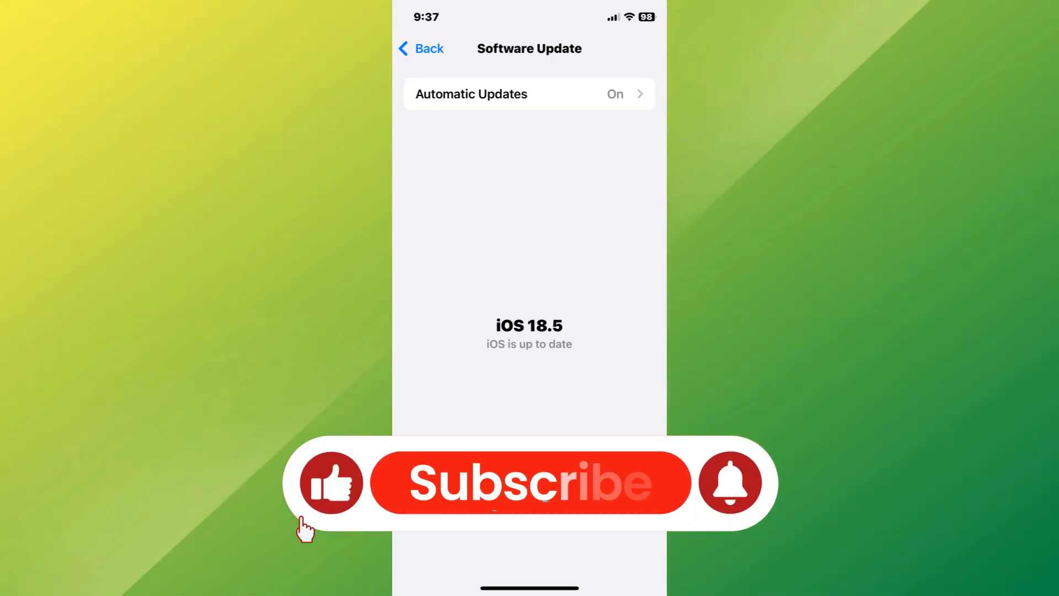
Confirm on Software Update that iOS 18.5 is current with Automatic Updates on.
{"action": "left_click", "coordinate": [529, 482]}
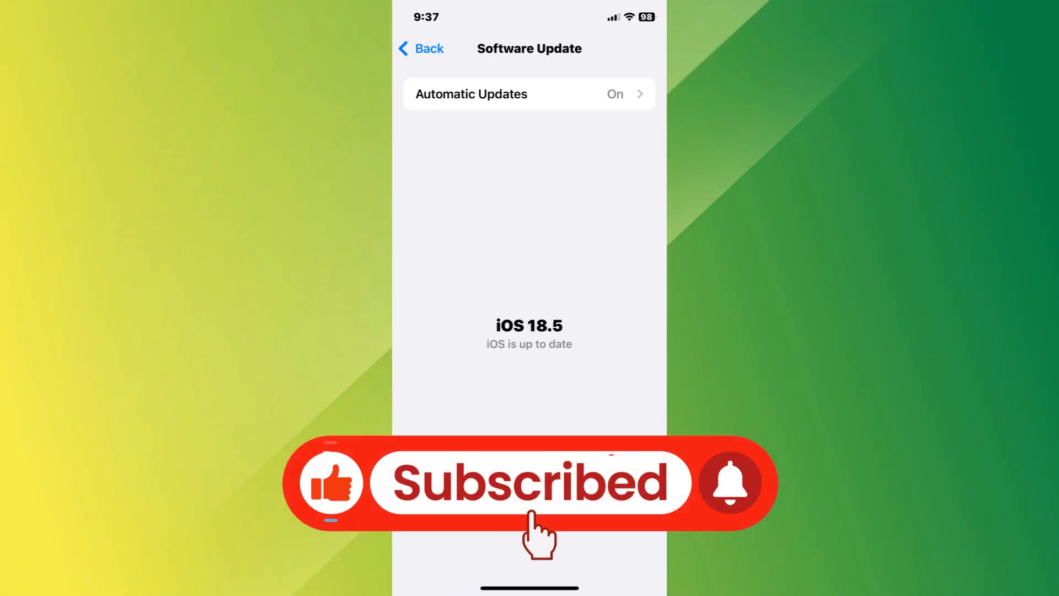